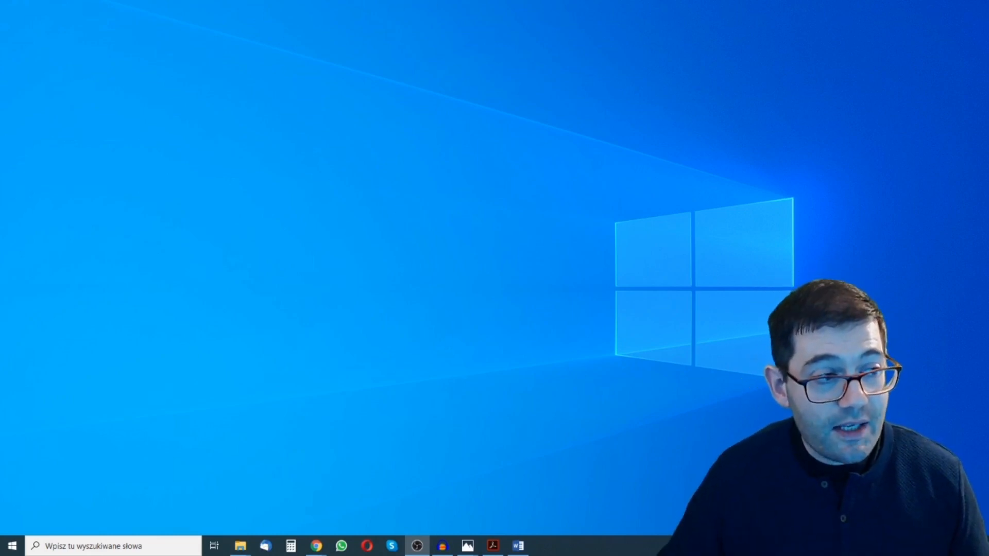
# Step: Restore the OBS Studio window from the taskbar to show the recording preview
pyautogui.click(416, 545)
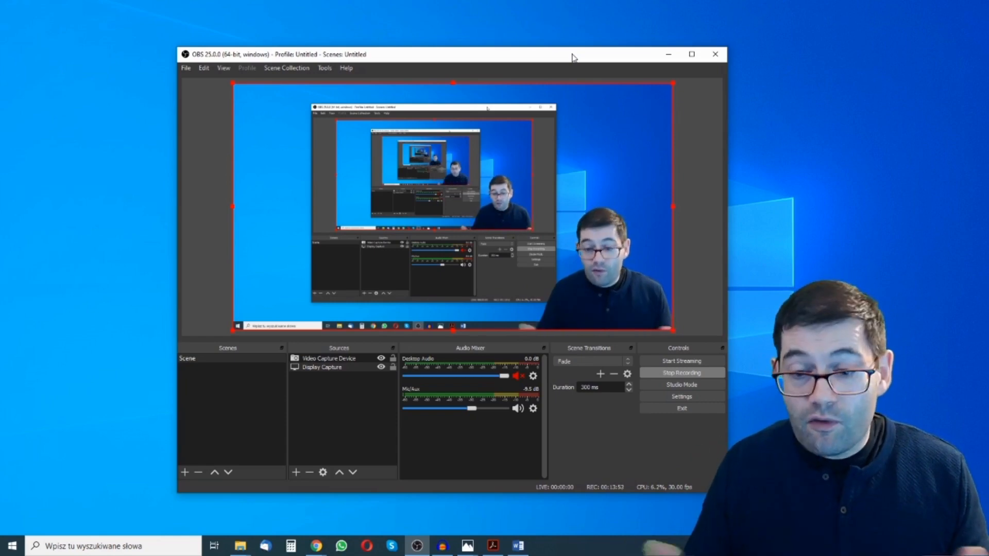
# Step: Bring the blank Word Document1 to the front and place the cursor in it
pyautogui.click(517, 545)
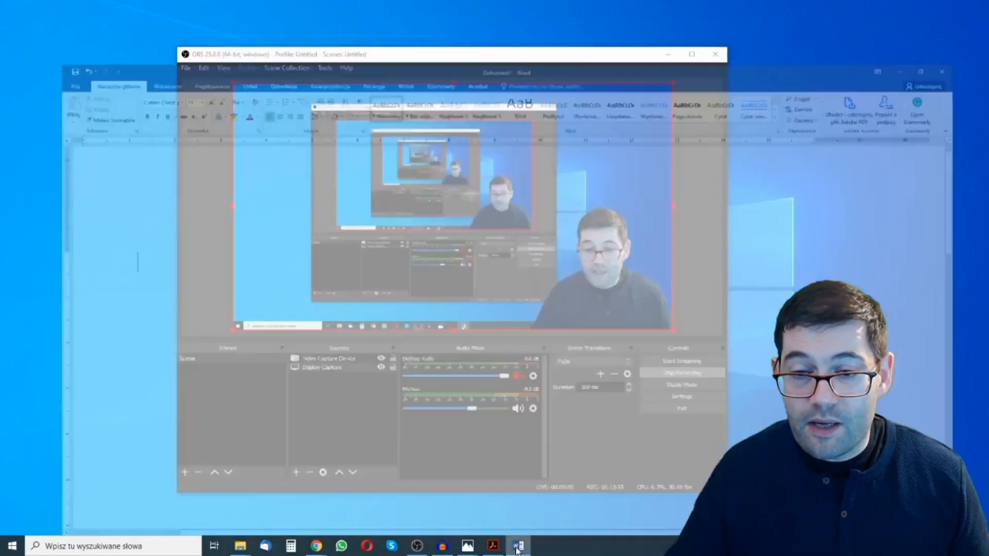
pyautogui.click(517, 546)
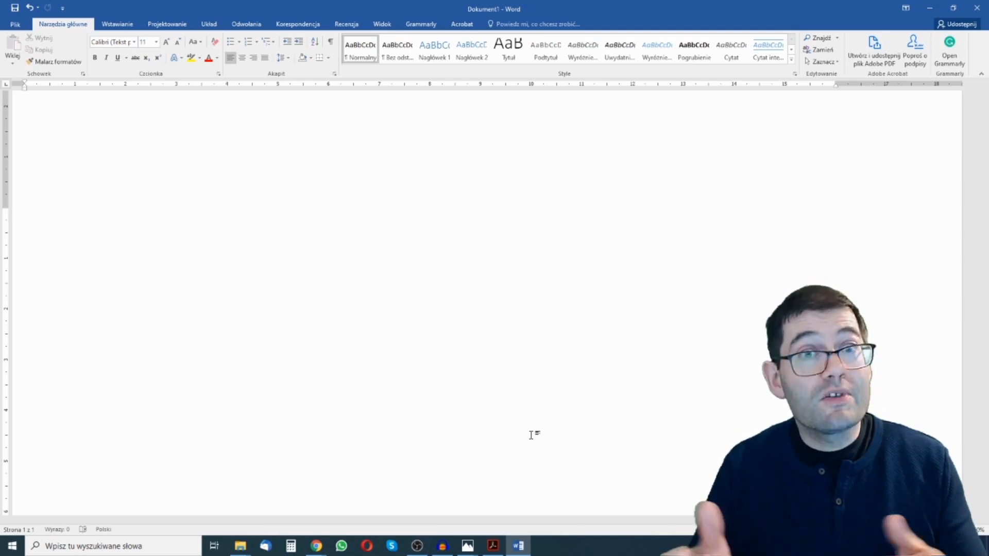
pyautogui.click(25, 220)
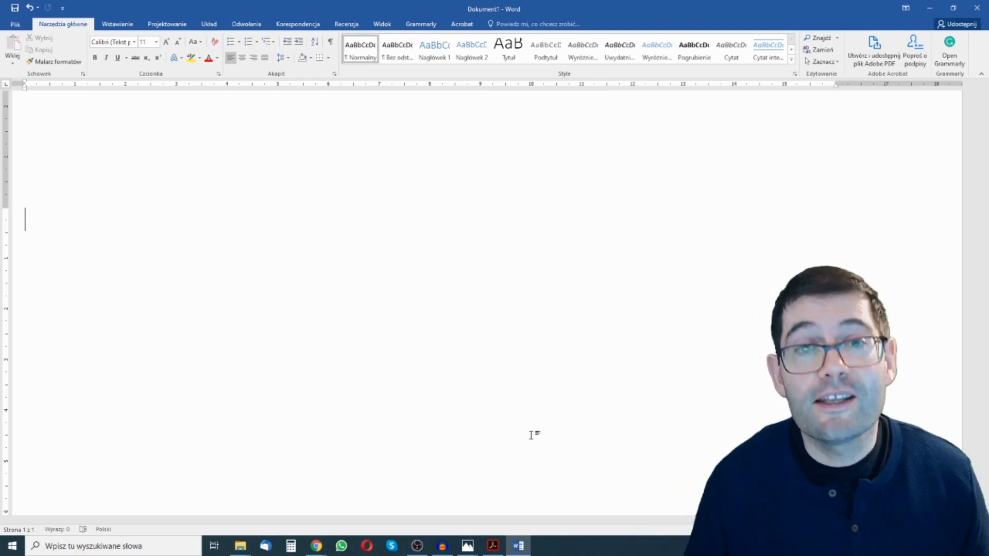
pyautogui.moveTo(764, 183)
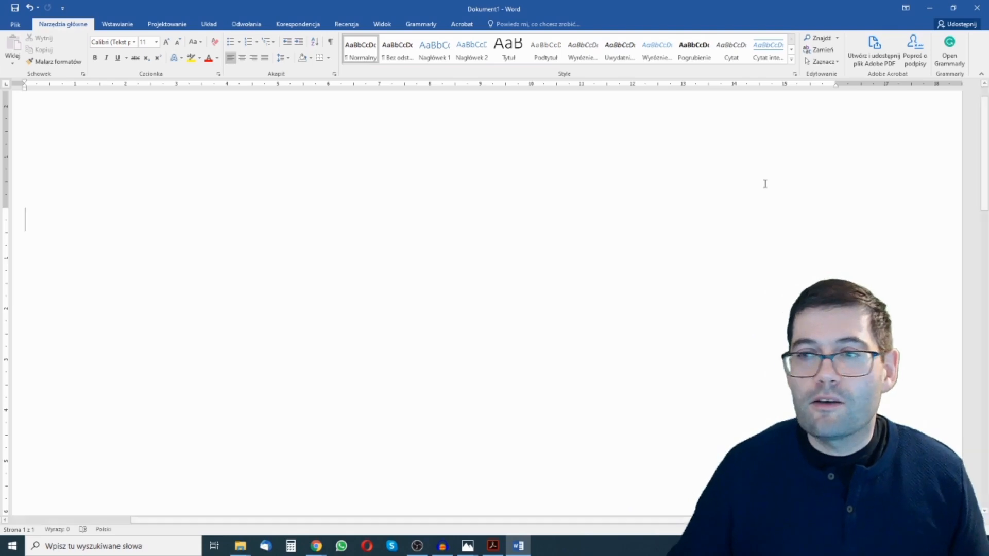
pyautogui.click(416, 546)
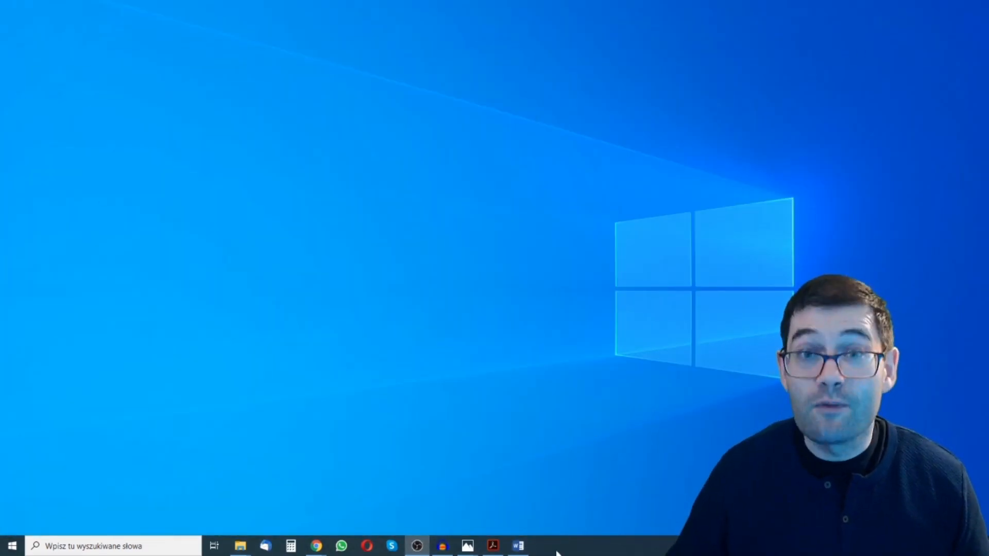
pyautogui.click(517, 545)
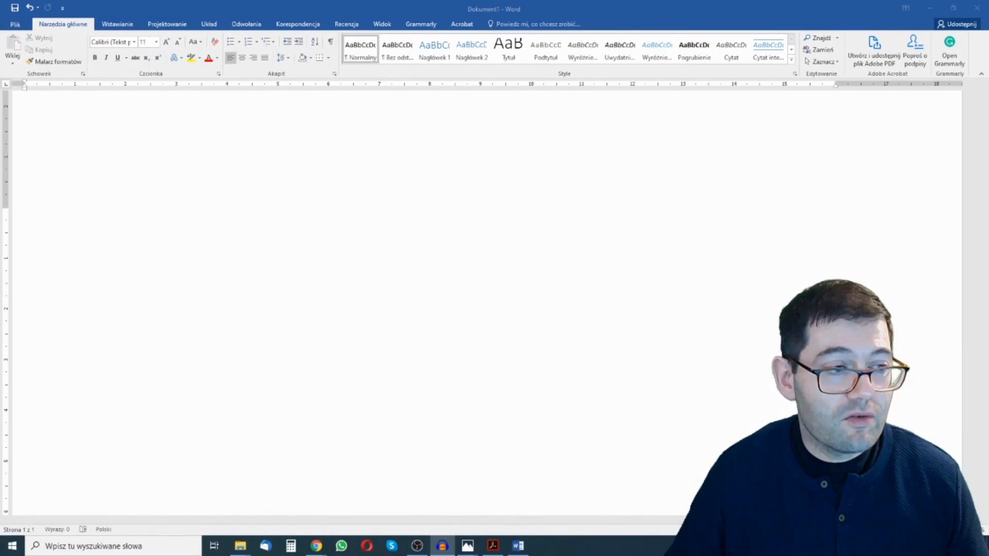
pyautogui.click(492, 545)
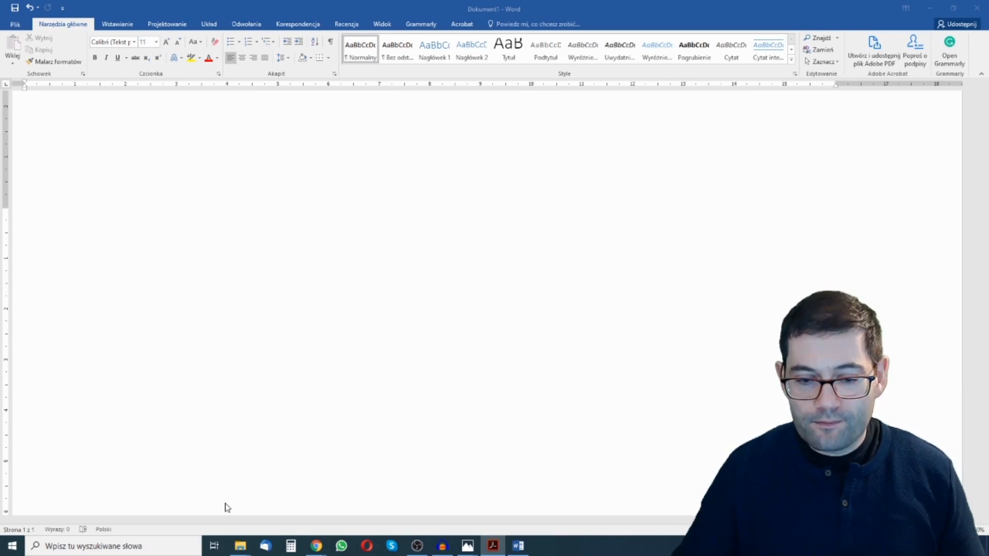
pyautogui.moveTo(253, 467)
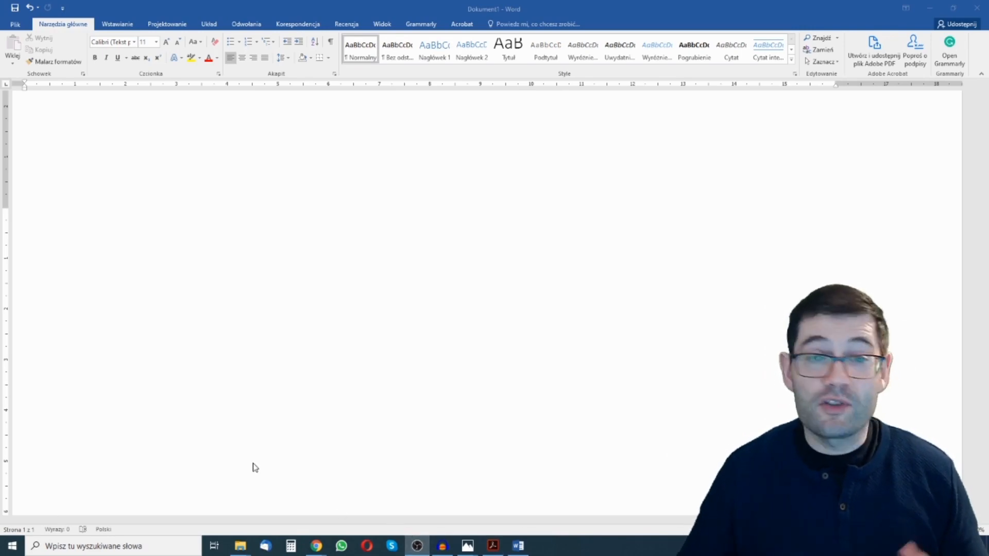